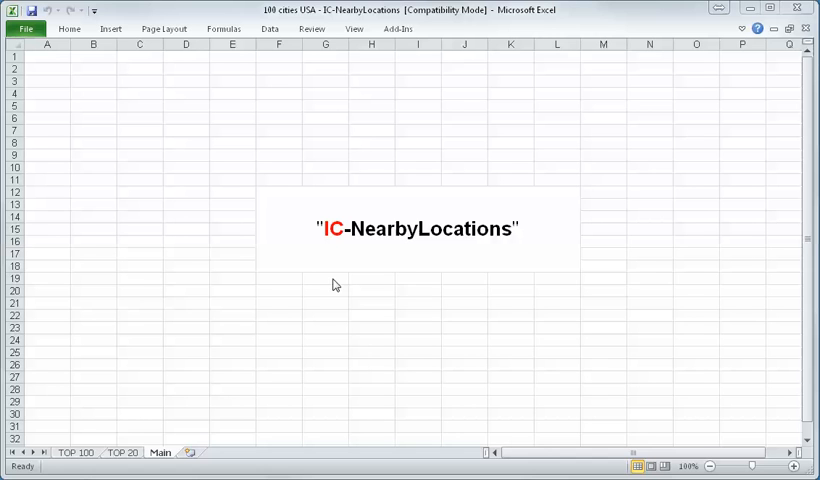
pyautogui.moveTo(344, 241)
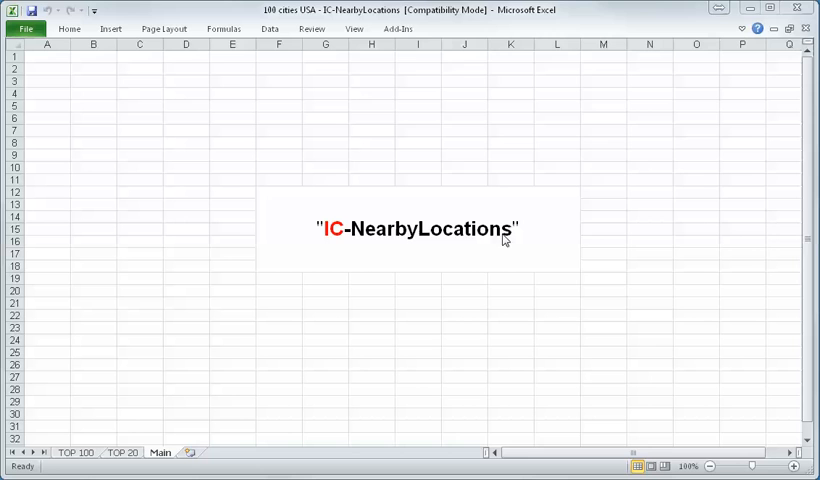
# - Show the NearbyLocations add-in's custom toolbar commands on the Add-Ins ribbon
pyautogui.click(398, 28)
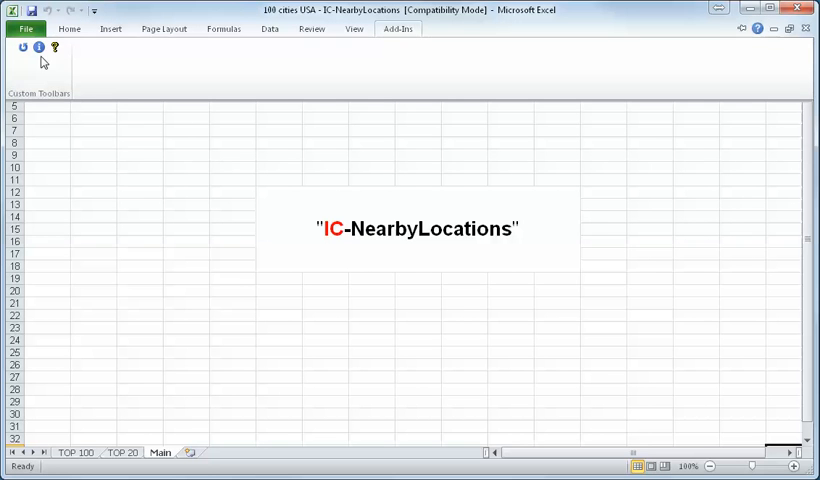
# - Register the add-in from its info box using the NearbyLocations .key file on the Desktop
pyautogui.click(36, 48)
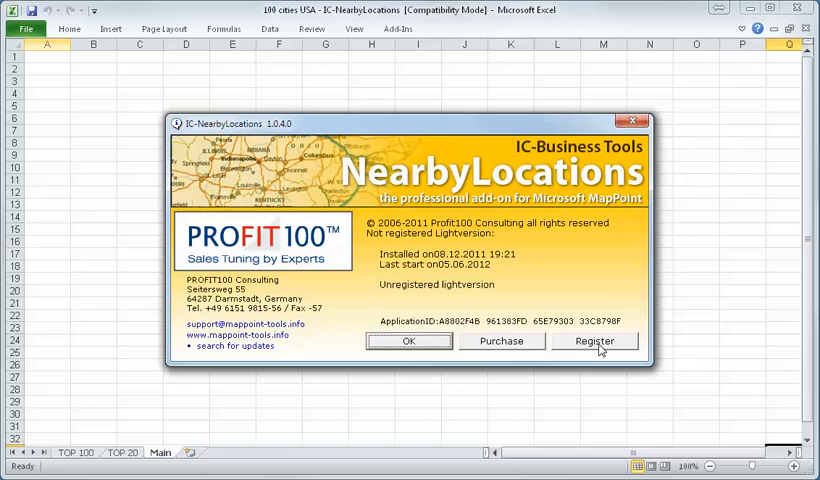
pyautogui.click(593, 341)
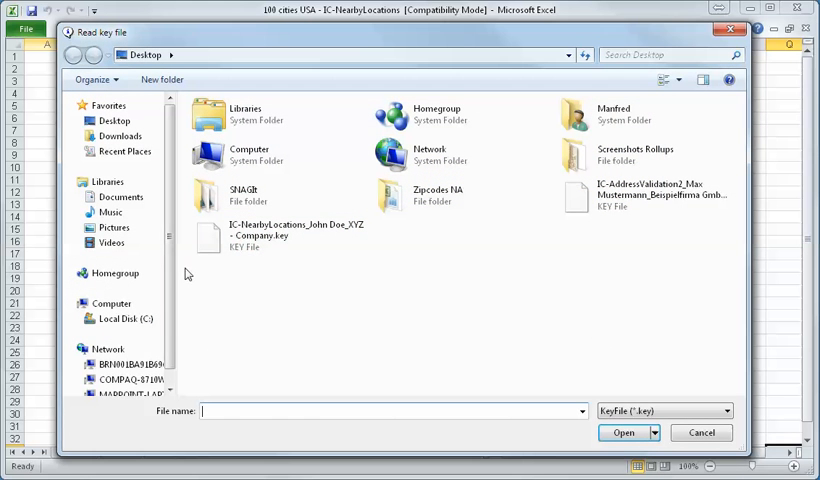
pyautogui.moveTo(225, 240)
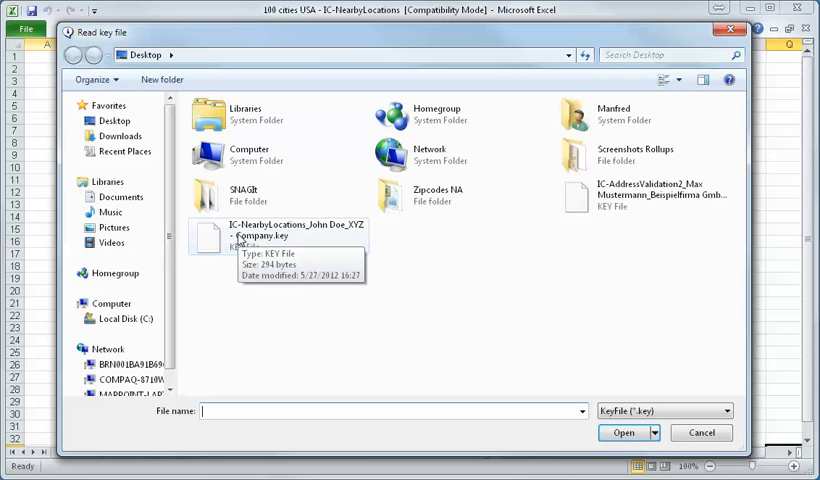
pyautogui.click(280, 235)
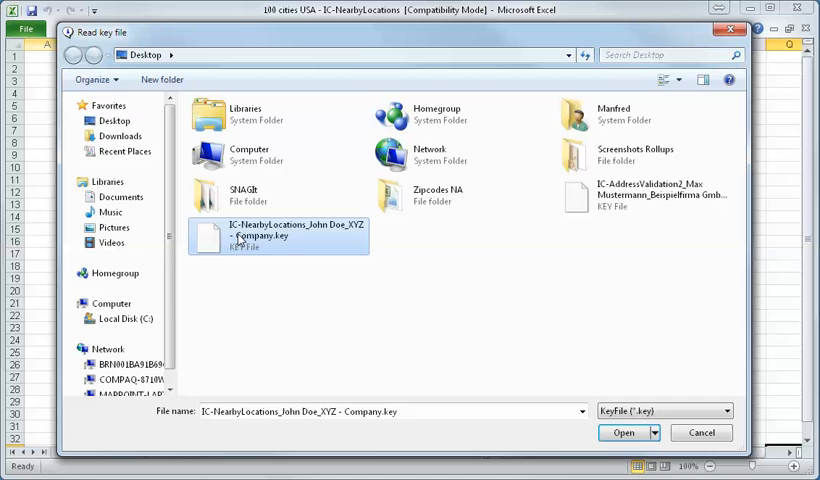
pyautogui.click(623, 432)
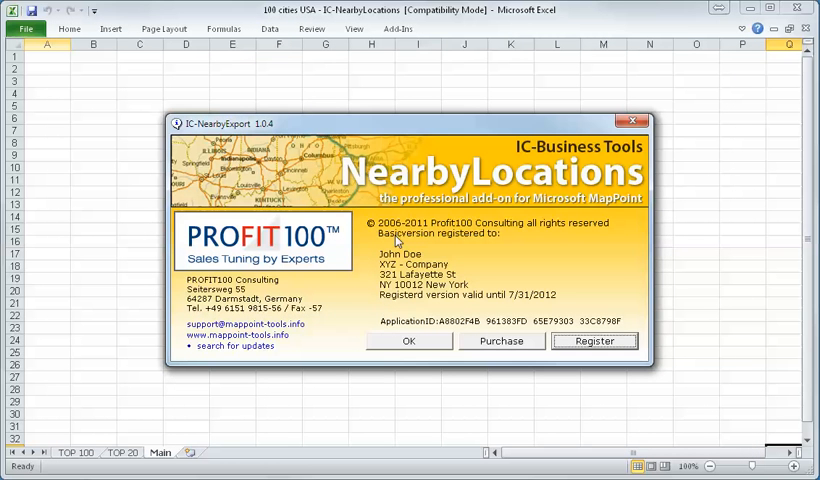
pyautogui.moveTo(489, 307)
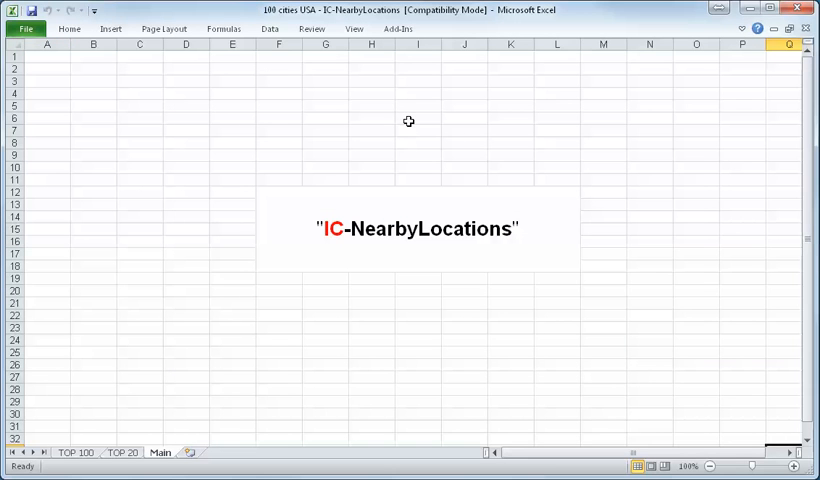
pyautogui.moveTo(332, 57)
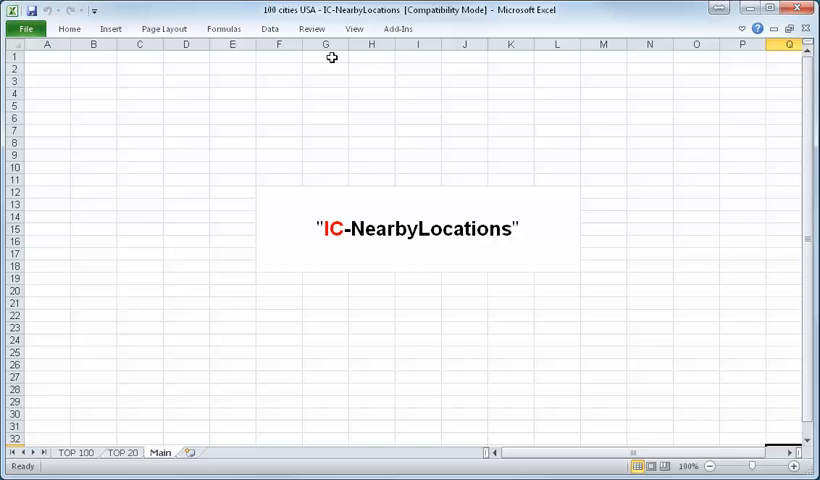
# - Return to the add-in's custom toolbar commands on the Add-Ins ribbon
pyautogui.click(398, 28)
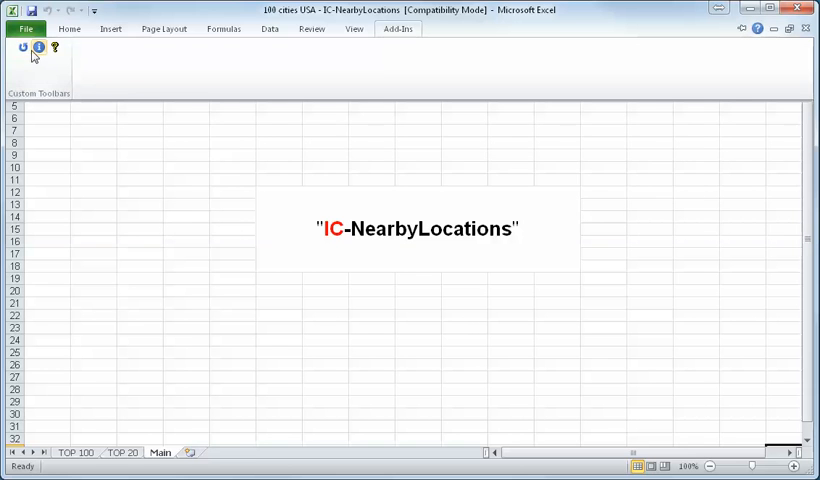
pyautogui.moveTo(22, 50)
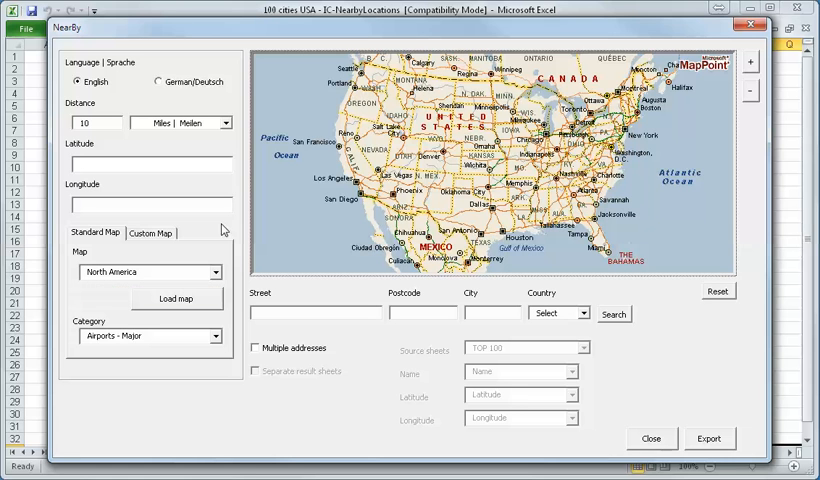
# - Change the NearBy search distance from 10 to 25 miles
pyautogui.click(95, 122)
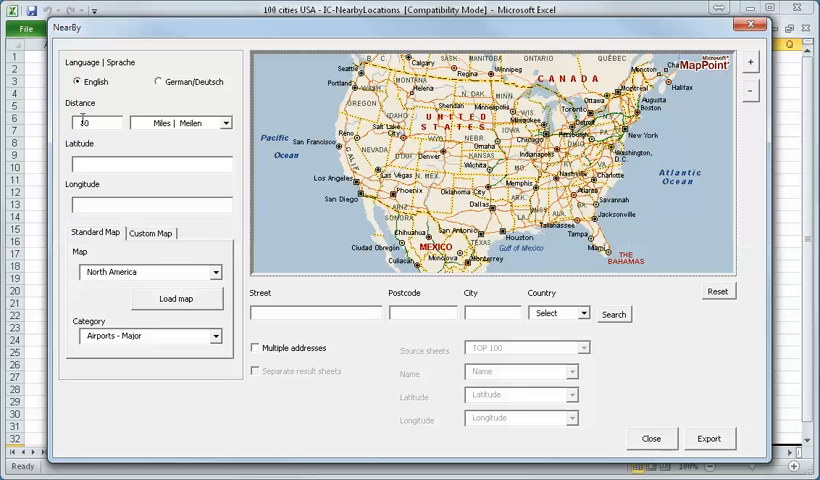
pyautogui.click(97, 123)
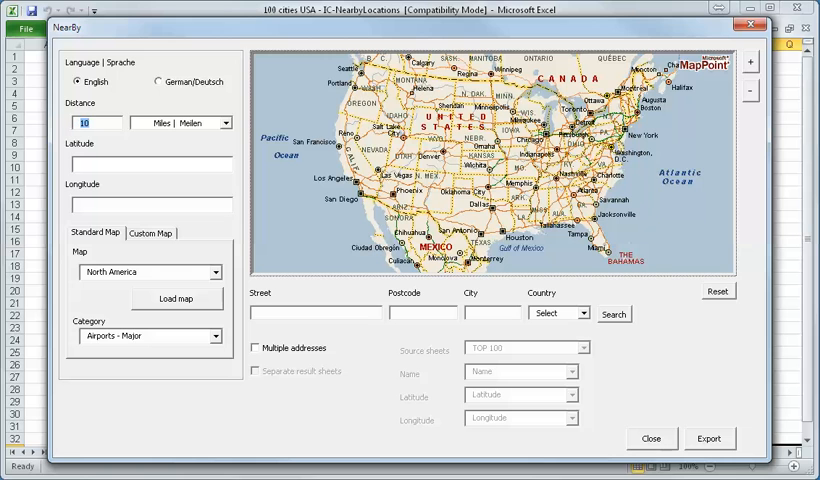
pyautogui.write('25')
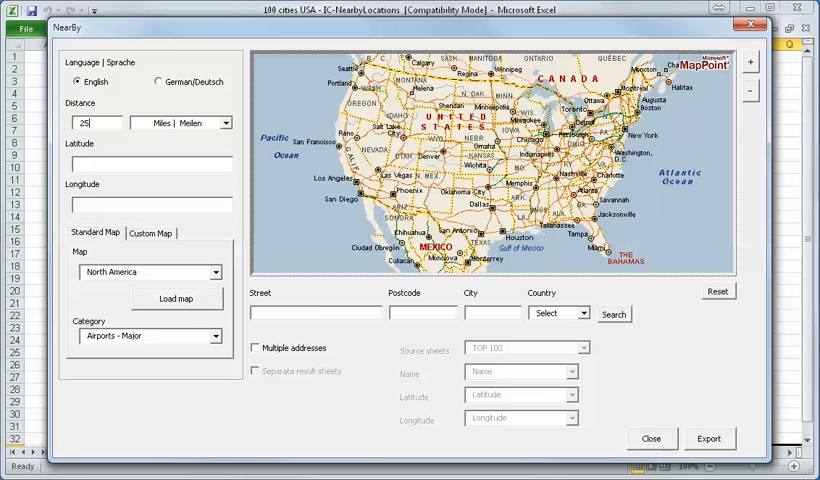
pyautogui.moveTo(205, 139)
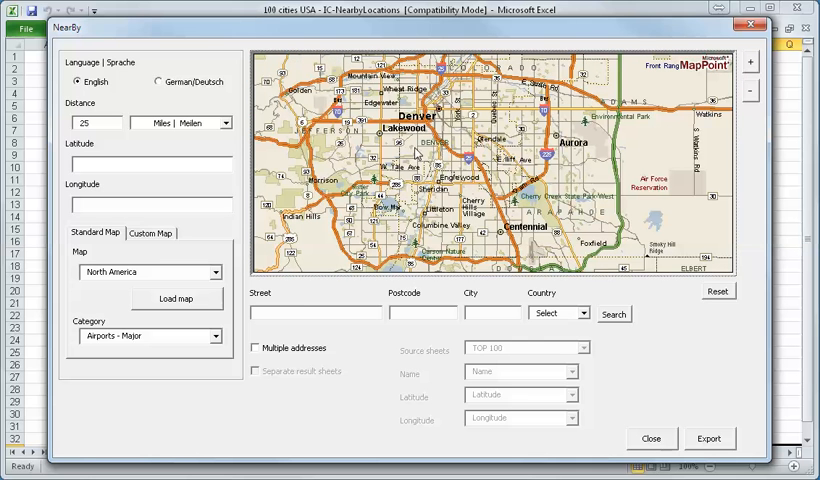
pyautogui.moveTo(411, 150)
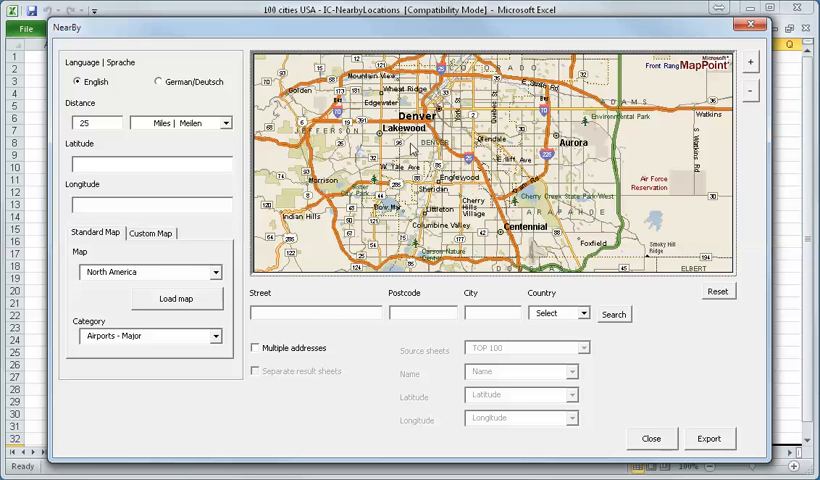
# - Centre the search on Denver, export nearby Cinemas to a result sheet and close NearBy
pyautogui.click(410, 140)
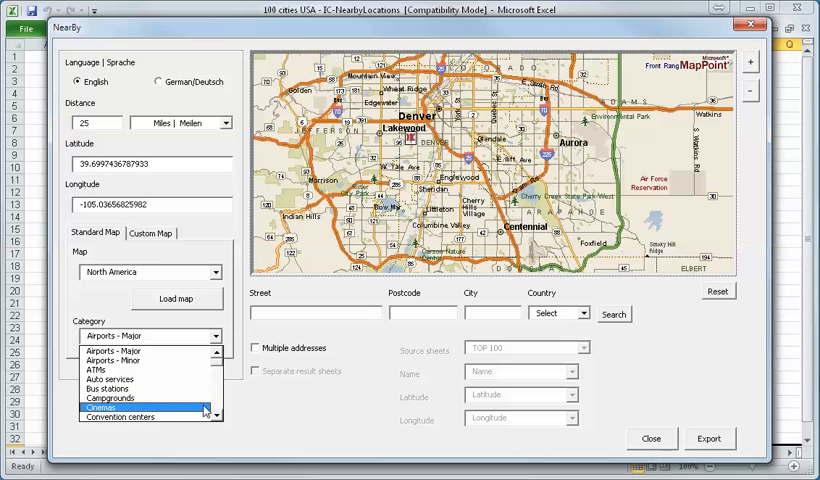
pyautogui.click(103, 406)
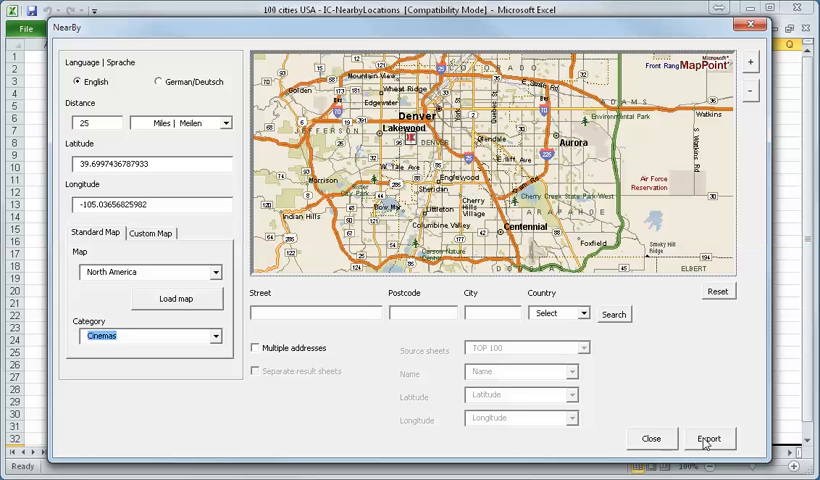
pyautogui.click(709, 438)
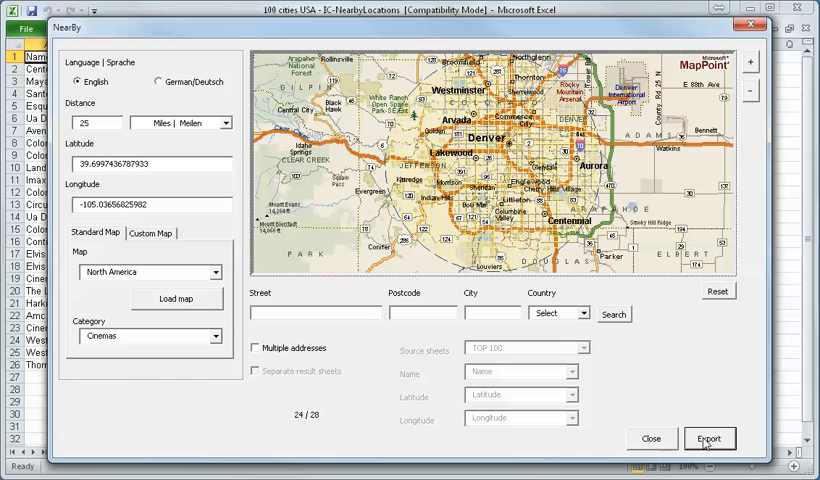
pyautogui.click(710, 438)
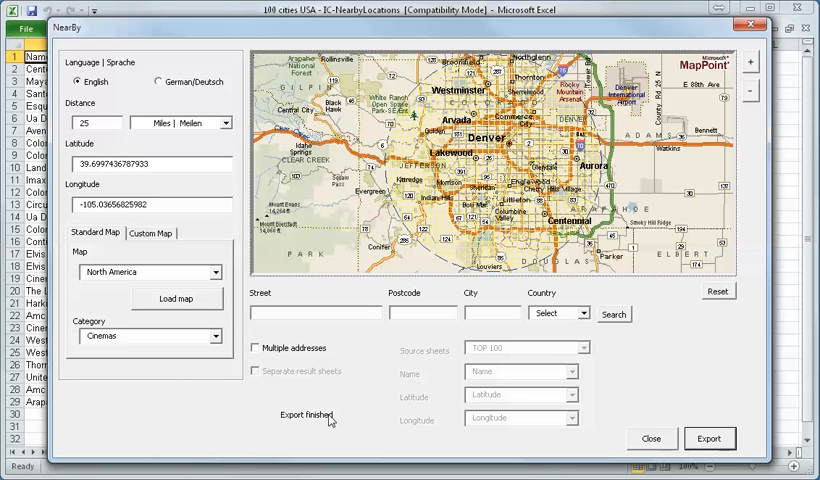
pyautogui.moveTo(651, 439)
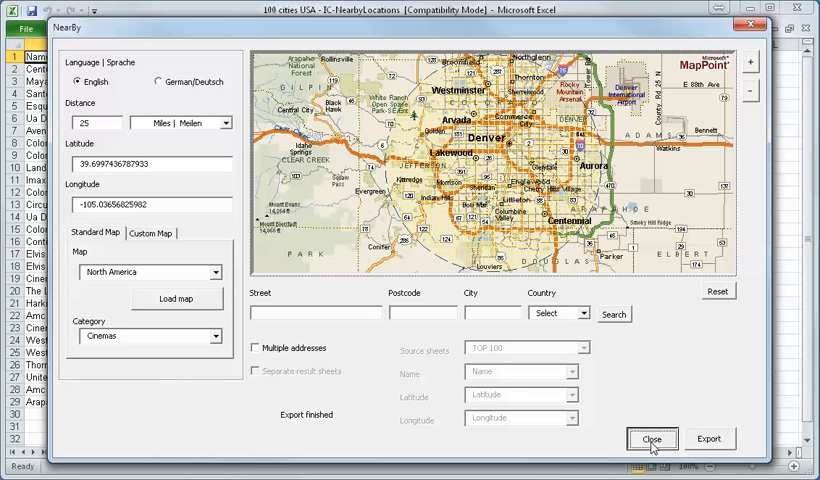
pyautogui.click(651, 439)
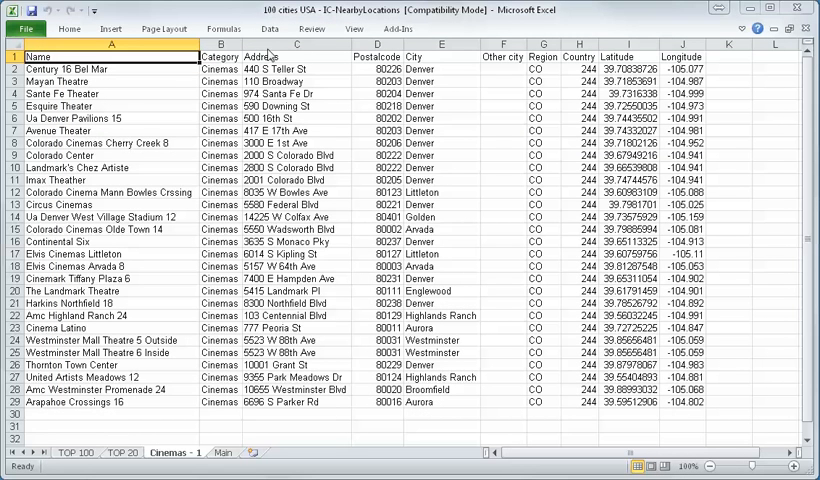
pyautogui.moveTo(335, 118)
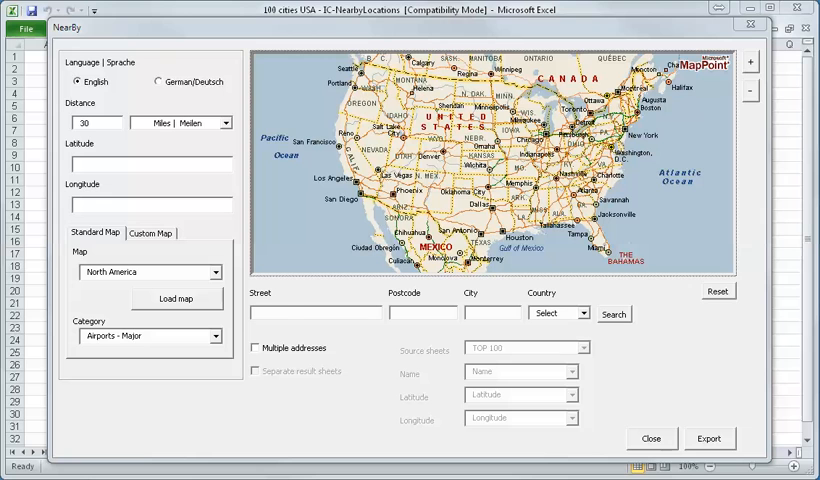
pyautogui.click(312, 313)
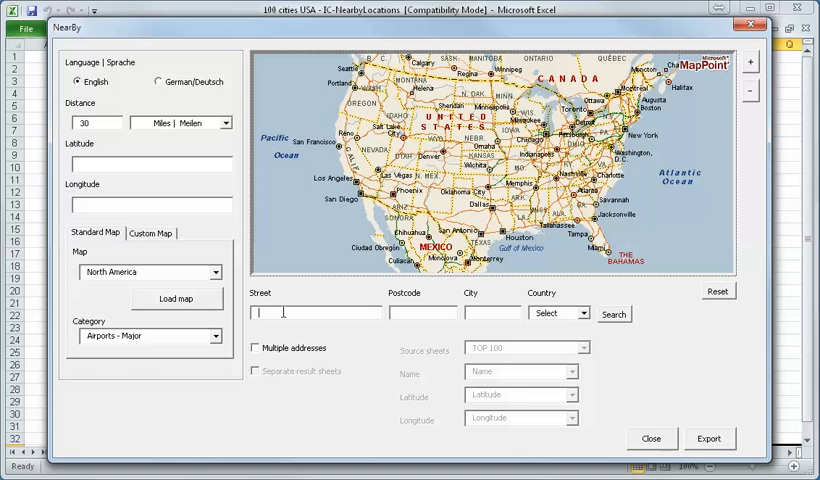
pyautogui.write('4501 N Clarendon Ave')
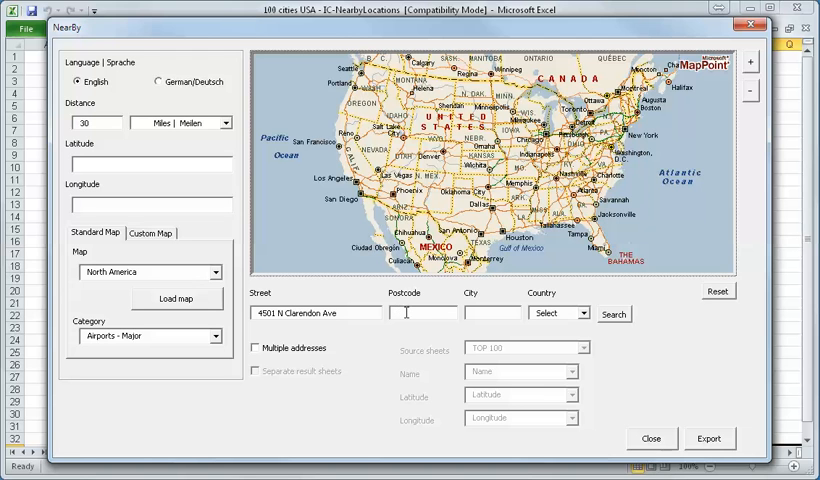
pyautogui.write('60640')
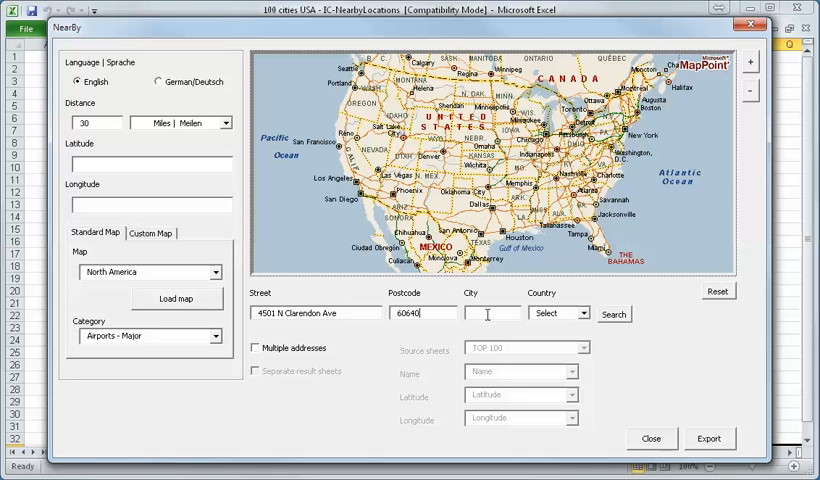
pyautogui.write('Chicago')
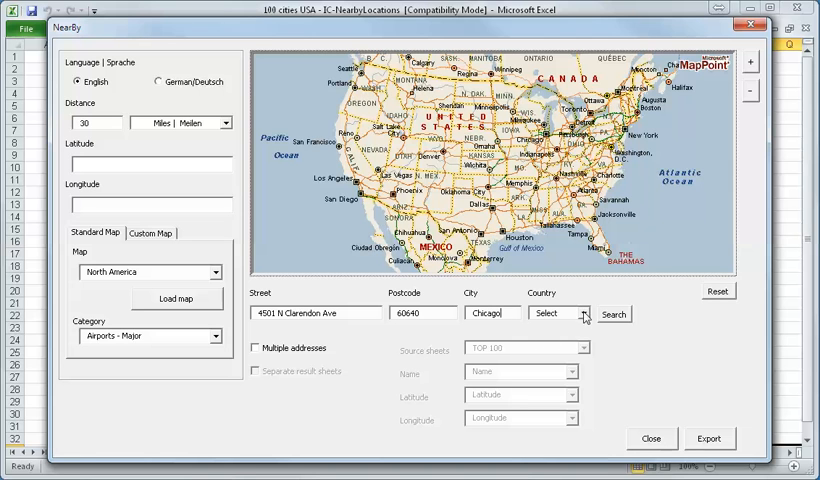
pyautogui.click(589, 313)
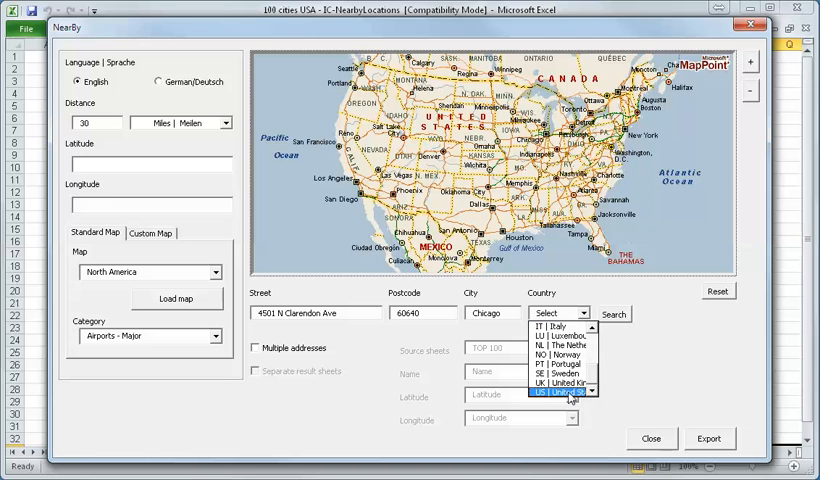
pyautogui.click(570, 398)
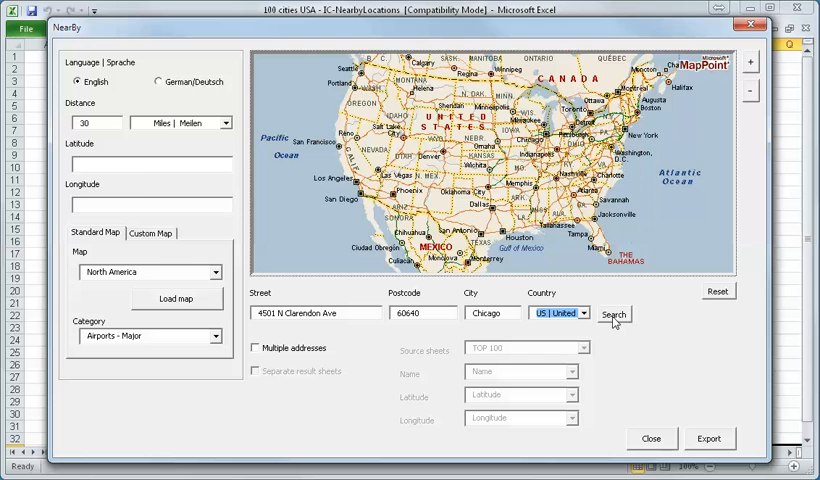
pyautogui.click(613, 314)
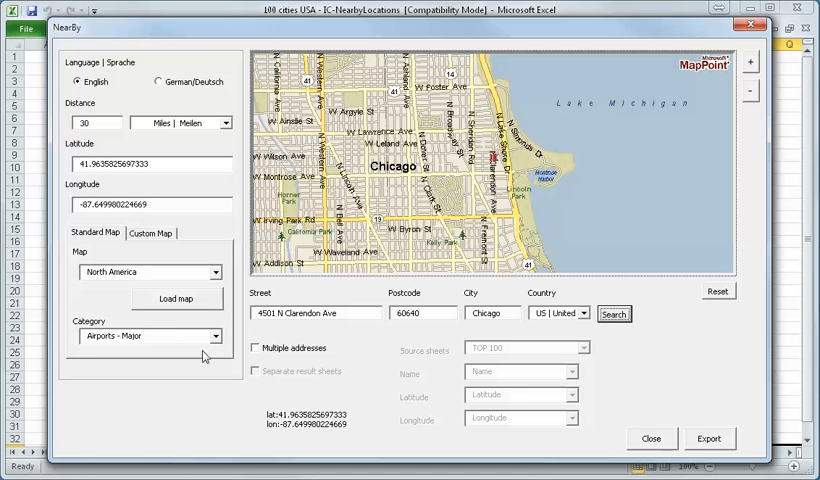
# - Switch the category to Hotels and motels and export the Chicago results to a worksheet
pyautogui.click(210, 336)
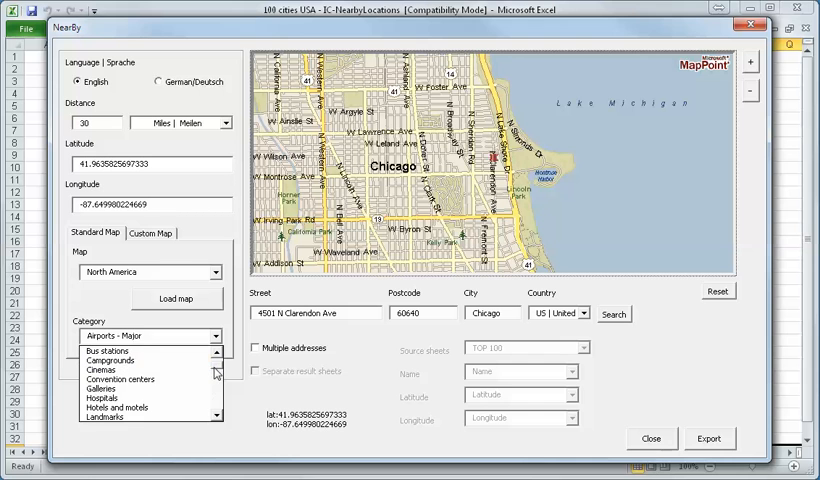
pyautogui.click(118, 408)
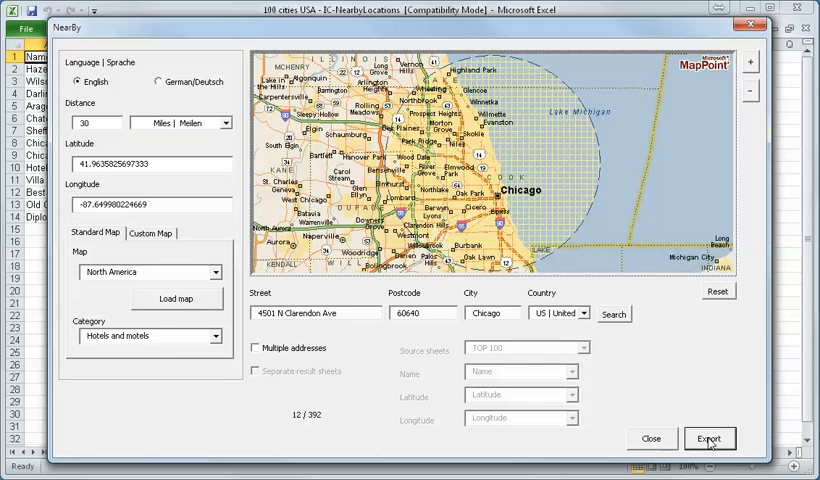
pyautogui.click(709, 438)
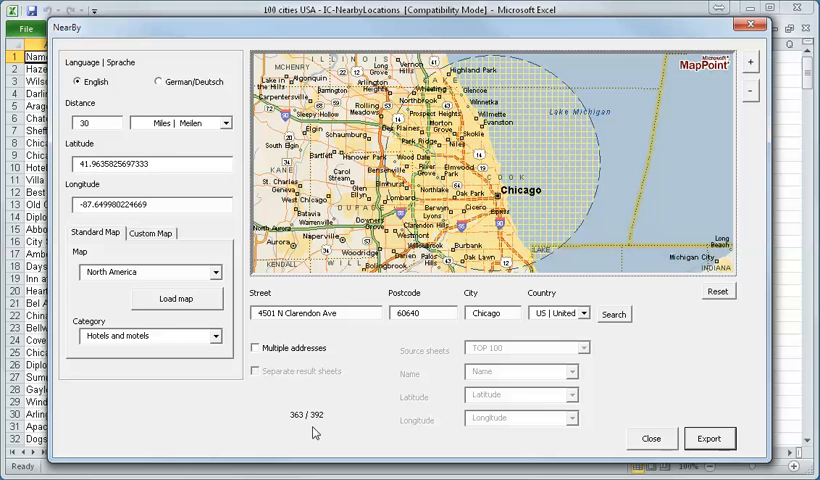
pyautogui.click(709, 438)
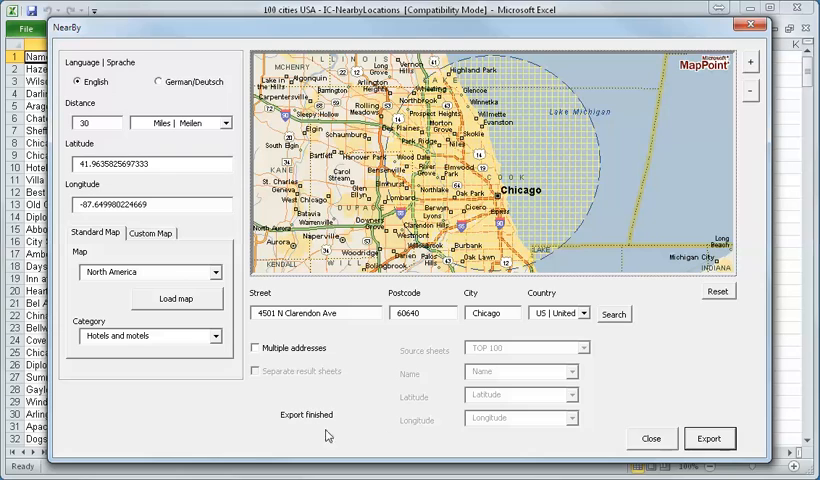
pyautogui.click(650, 438)
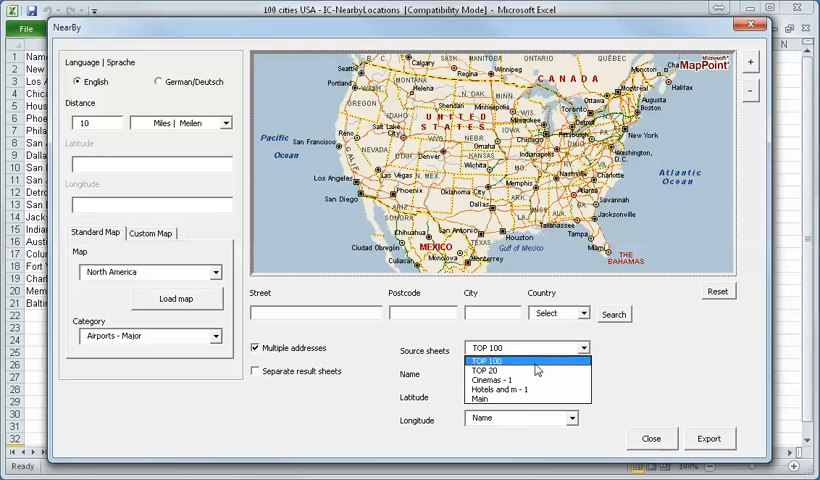
# - Use the TOP 20 source sheet at 50 miles for Airports - Minor with Separate result sheets ticked
pyautogui.click(487, 370)
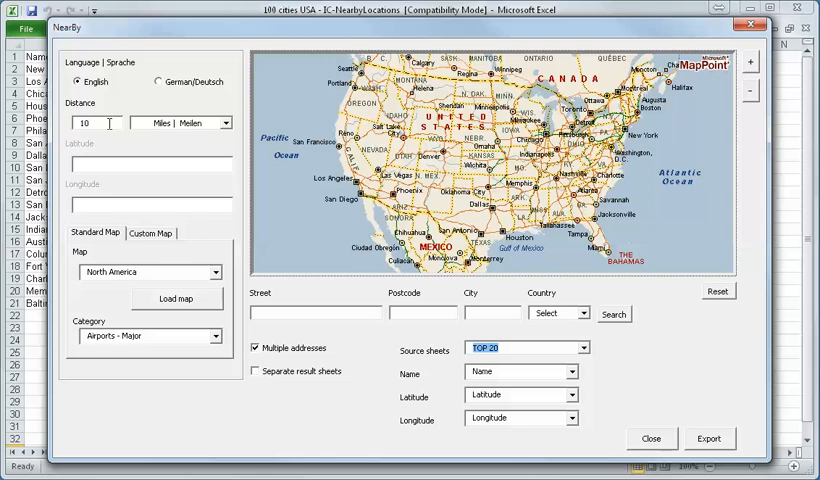
pyautogui.write('5')
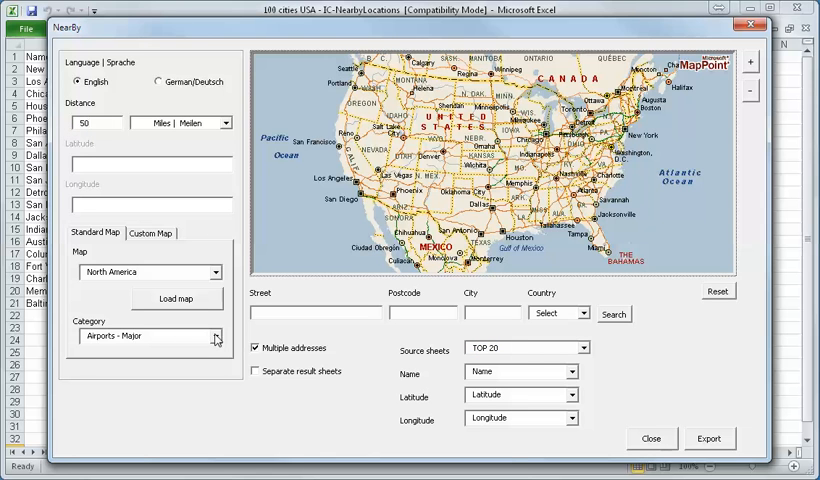
pyautogui.click(213, 336)
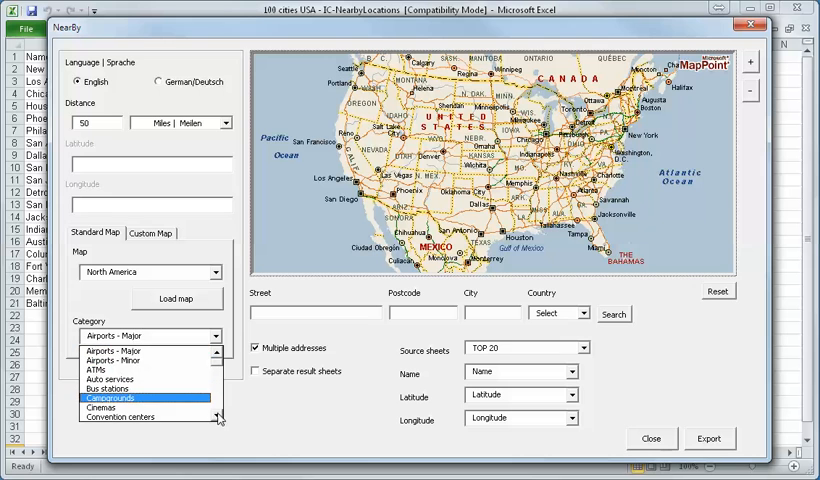
pyautogui.click(120, 359)
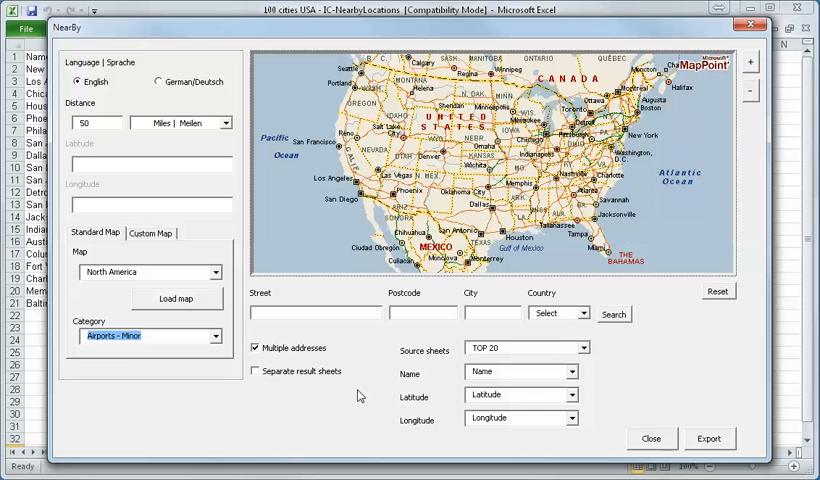
pyautogui.click(255, 371)
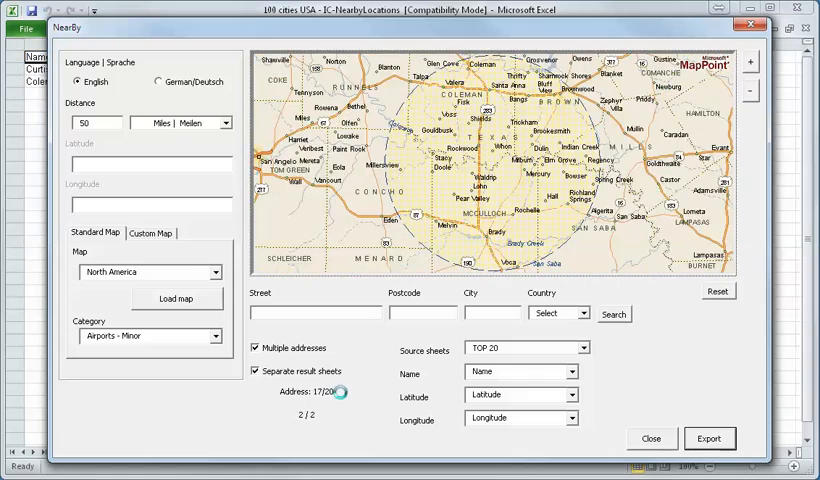
# - Export the per-city minor airport sheets and close the NearBy tool
pyautogui.click(710, 438)
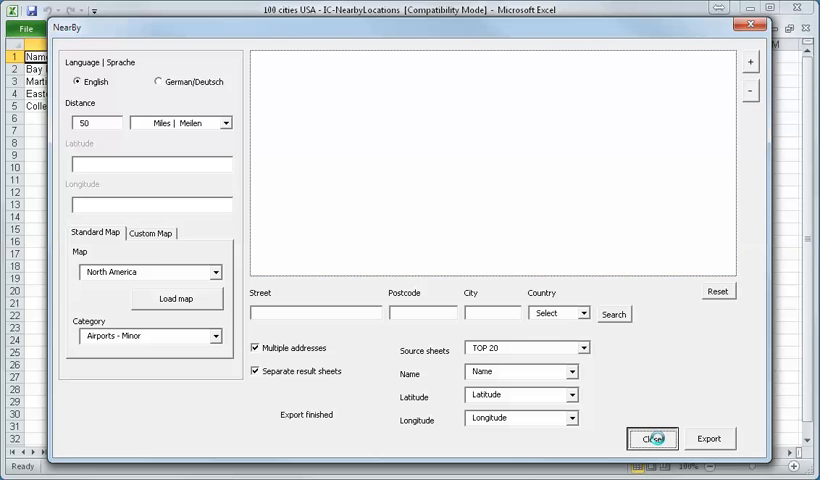
pyautogui.click(649, 438)
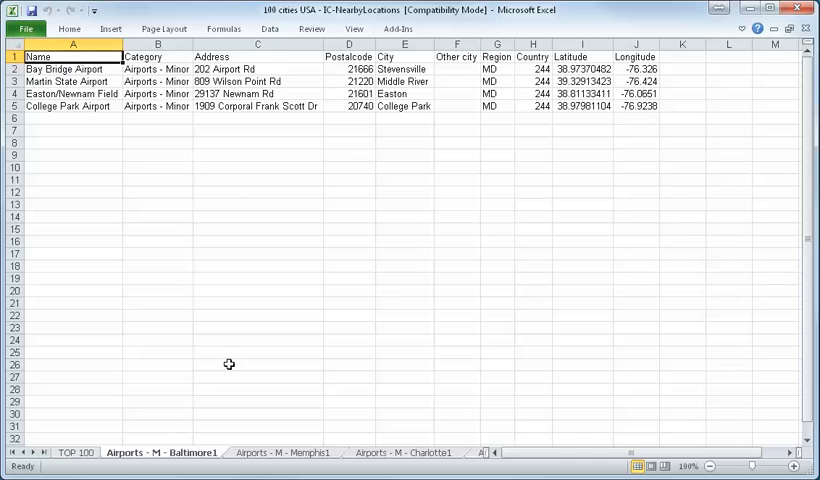
# - Browse the Memphis and Charlotte minor-airport sheets and scroll further result tabs into view
pyautogui.click(283, 453)
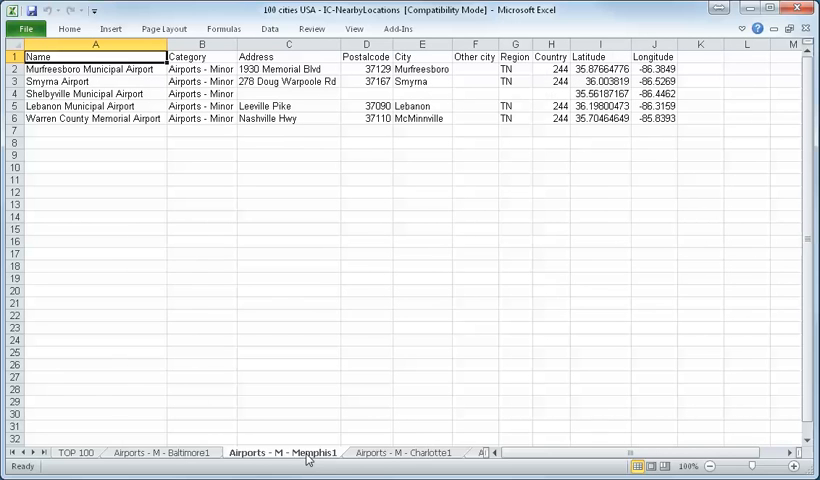
pyautogui.click(405, 452)
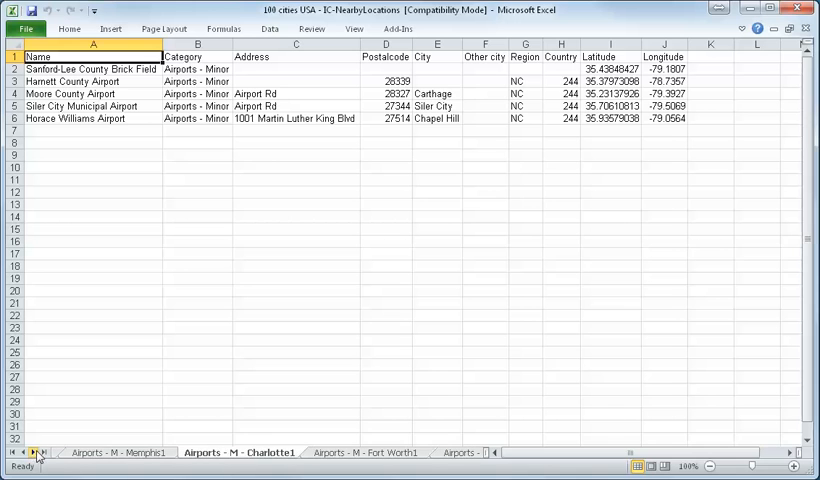
pyautogui.click(354, 452)
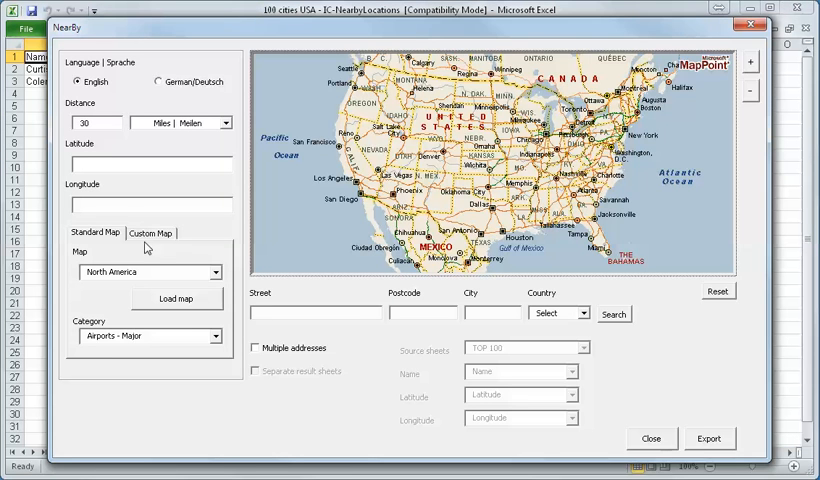
# - Choose the Apple-Stores MapPoint file from the desktop as NearBy's custom map
pyautogui.click(150, 233)
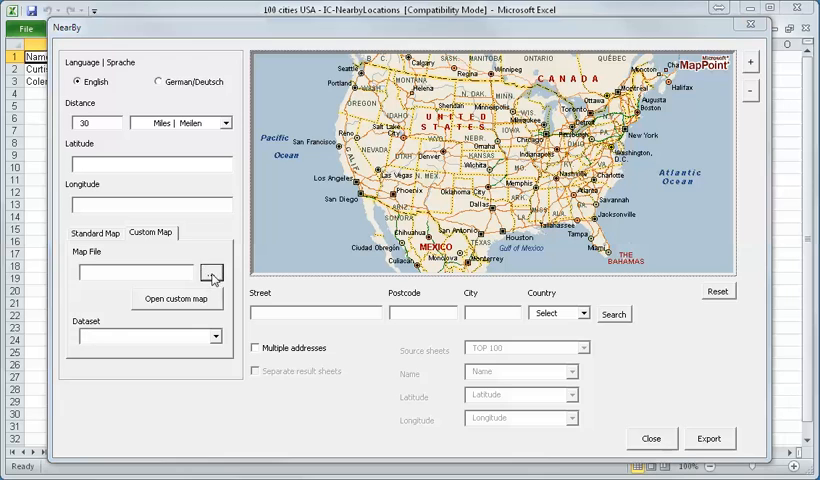
pyautogui.click(209, 274)
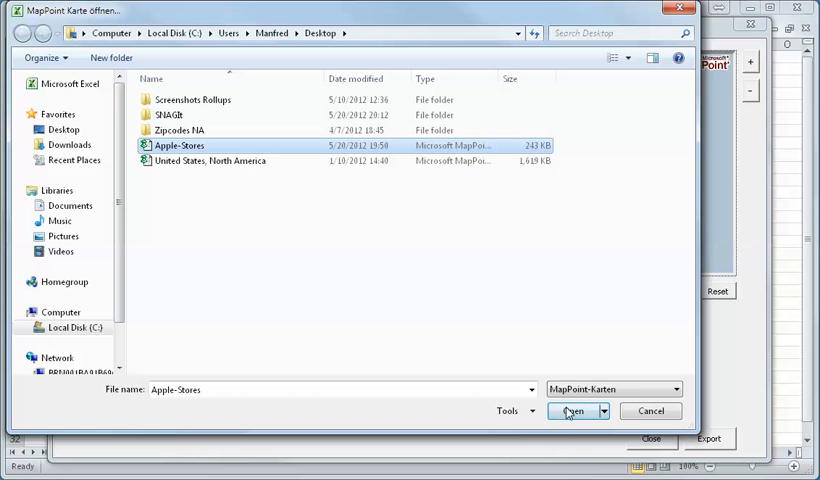
pyautogui.click(572, 411)
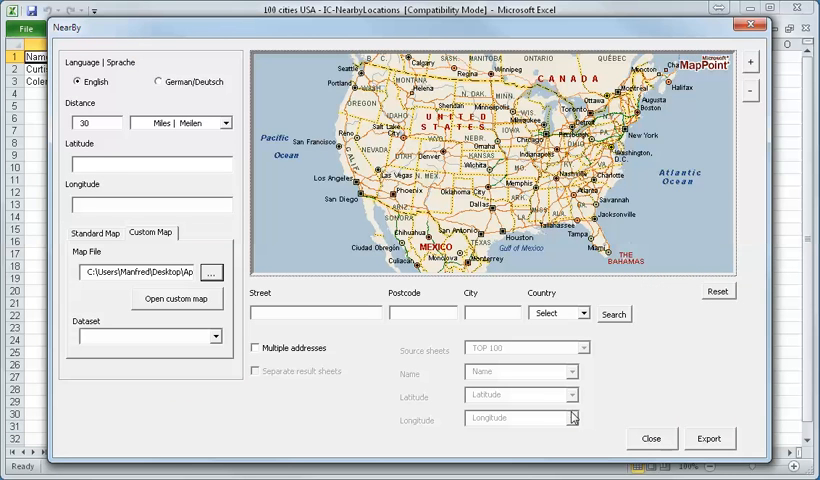
pyautogui.click(177, 299)
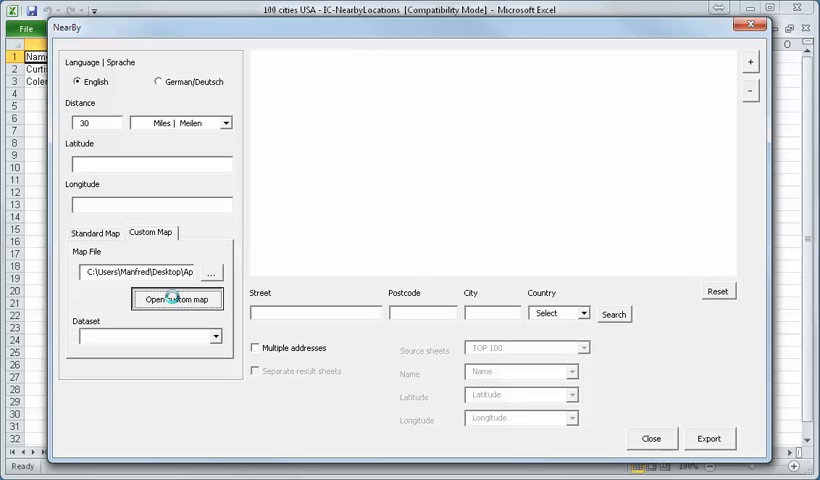
# - Load the Apple-Stores map with its Apple-stores-USA dataset and set distance to 20 miles
pyautogui.click(176, 299)
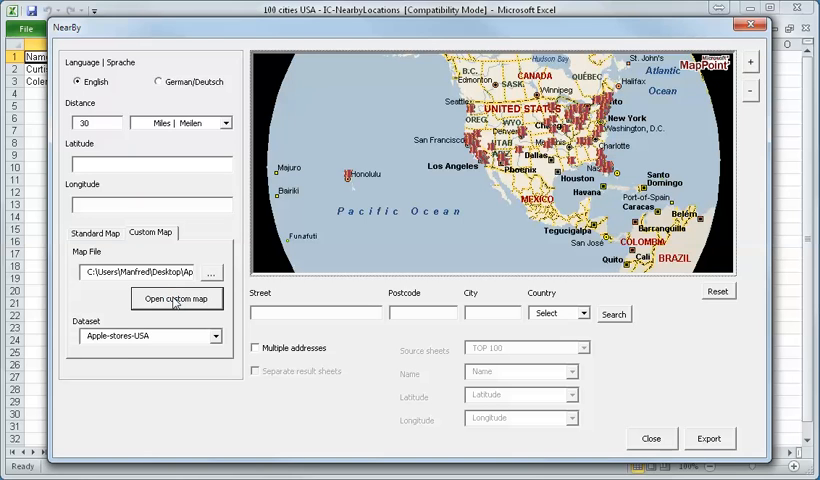
pyautogui.moveTo(430, 90)
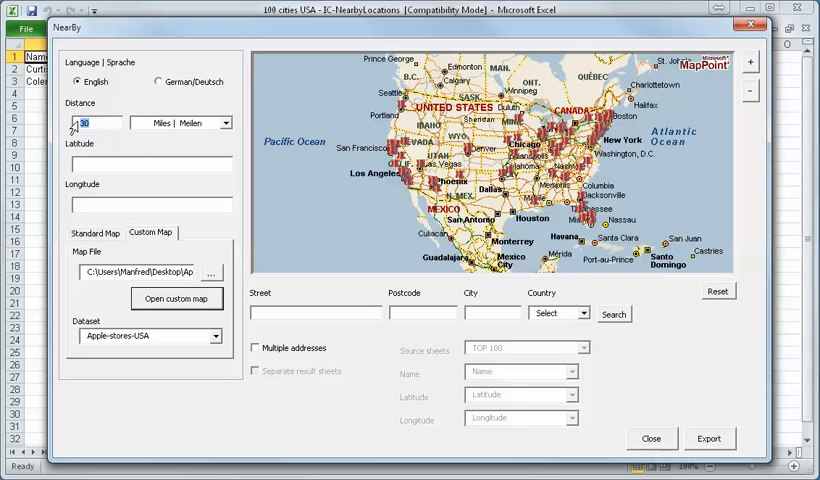
pyautogui.write('20')
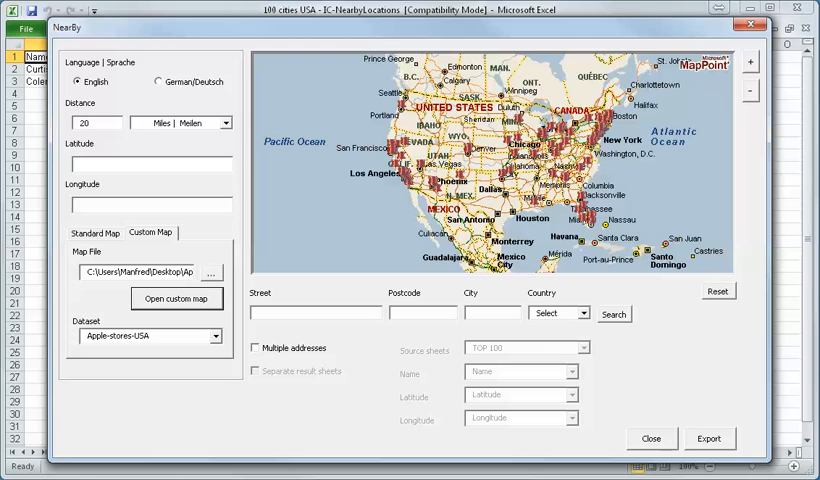
pyautogui.moveTo(503, 222)
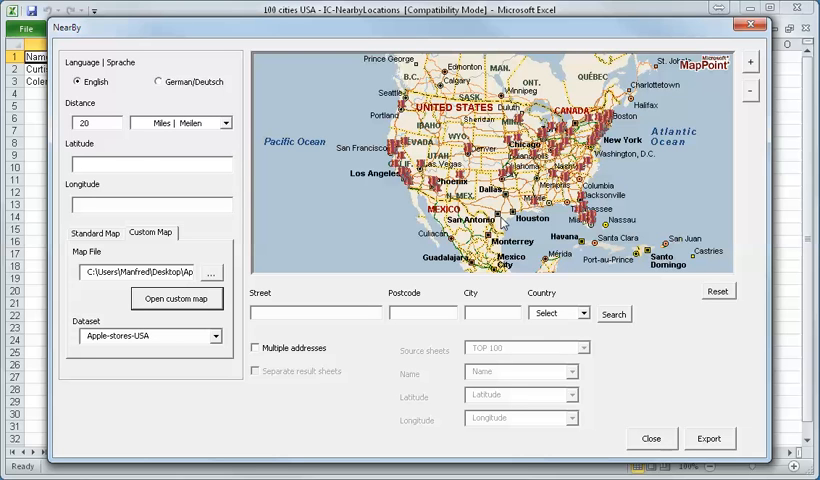
pyautogui.moveTo(505, 223)
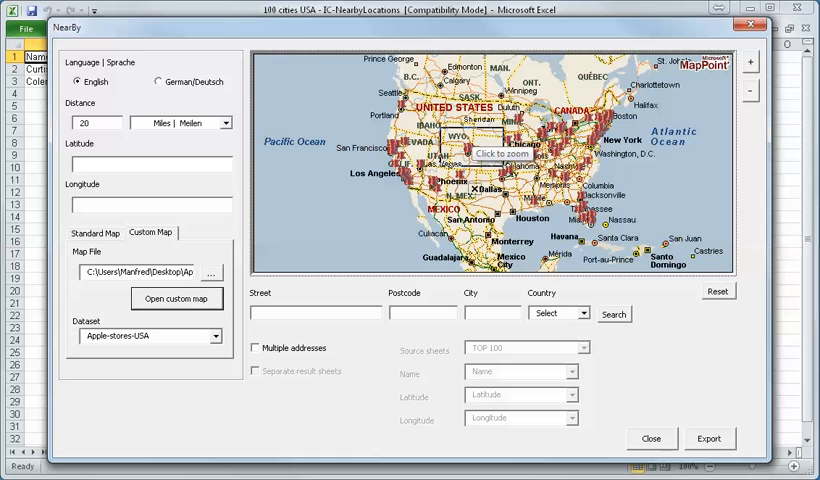
pyautogui.click(256, 348)
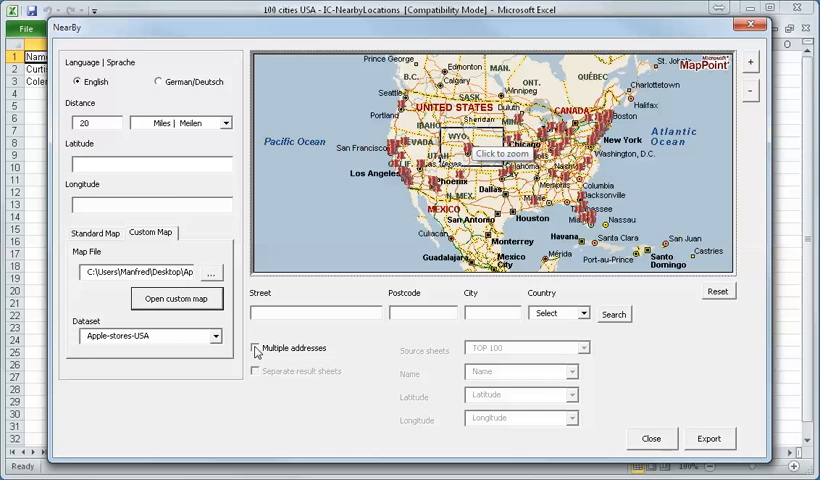
# - Enable multiple addresses with TOP 20 as source sheet using its Name, Latitude, Longitude columns
pyautogui.click(256, 348)
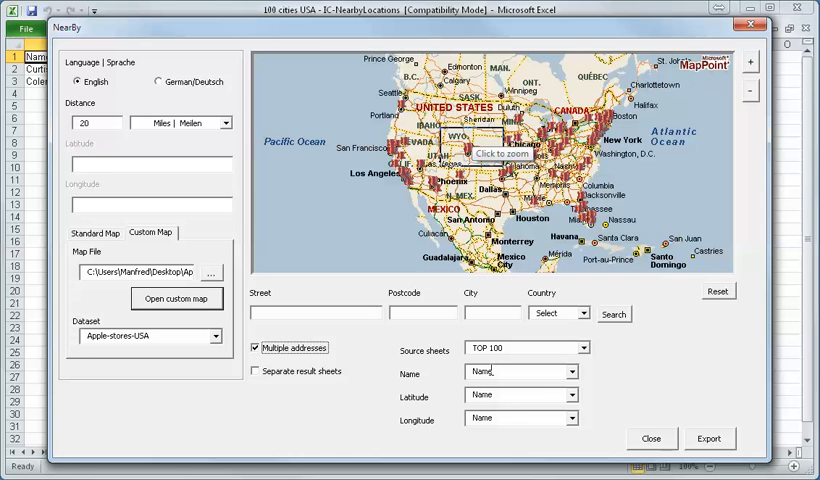
pyautogui.click(580, 348)
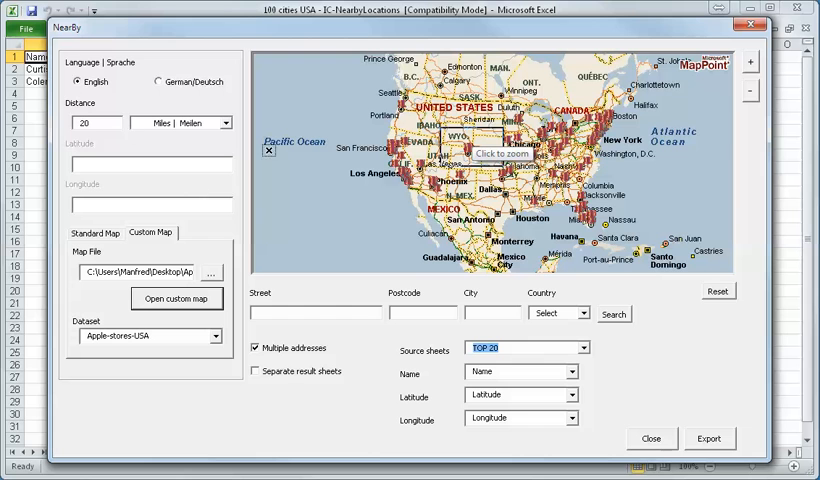
pyautogui.moveTo(563, 393)
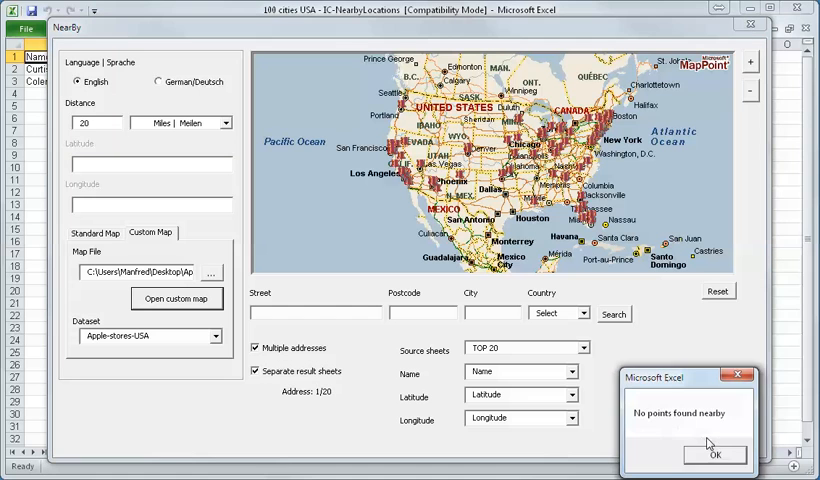
# - Acknowledge each 'No points found nearby' notice during export, then close NearBy
pyautogui.click(714, 455)
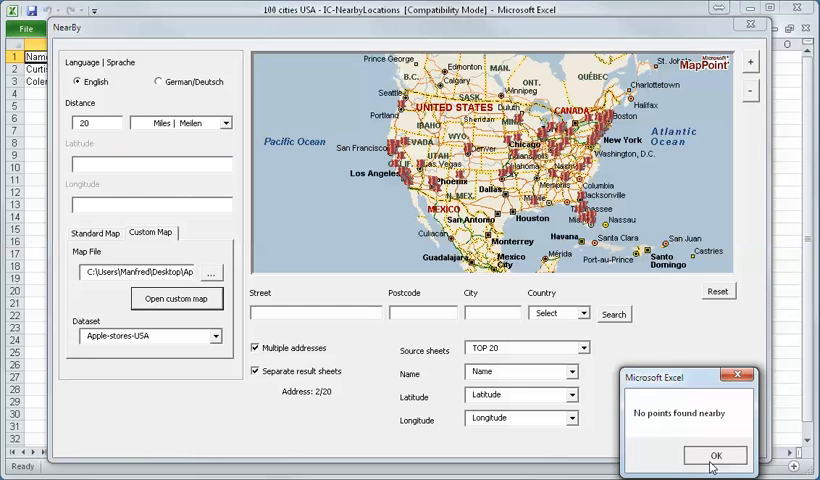
pyautogui.click(712, 455)
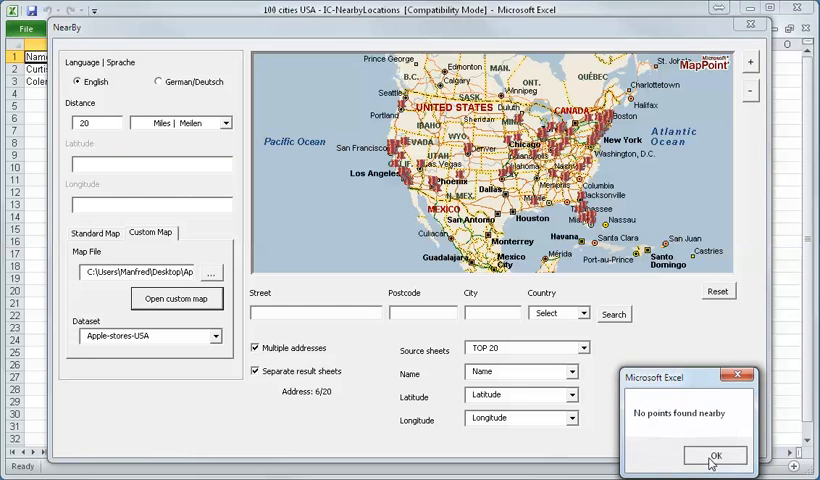
pyautogui.click(713, 455)
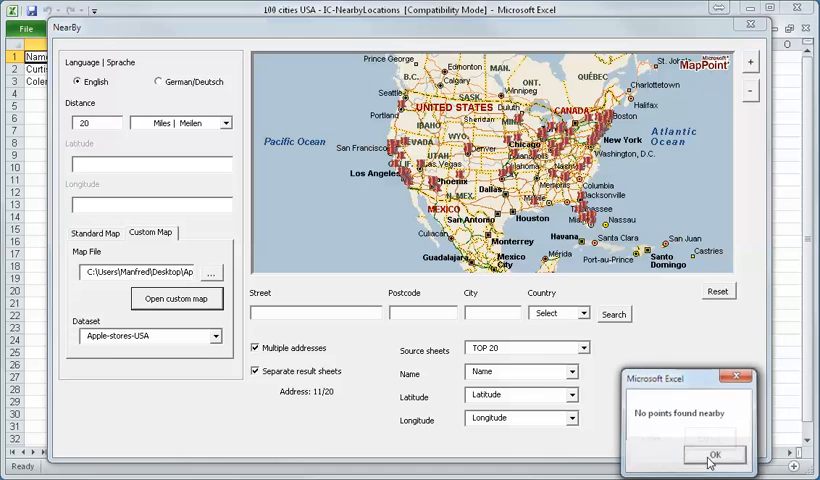
pyautogui.click(712, 455)
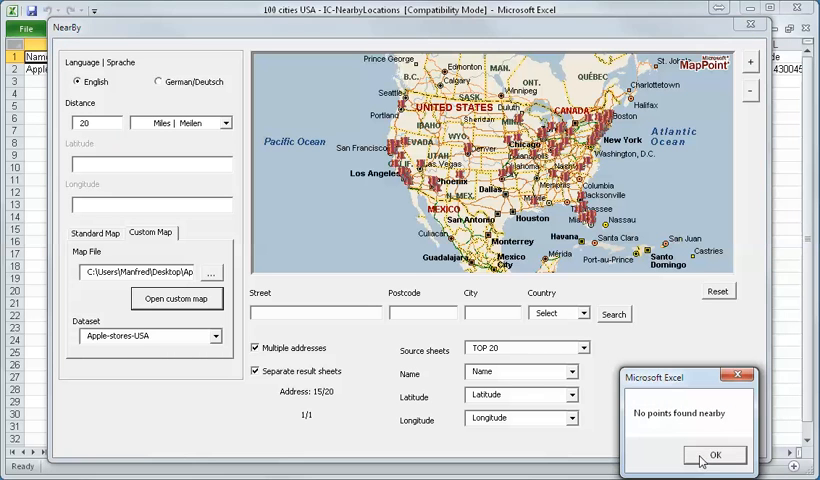
pyautogui.click(713, 455)
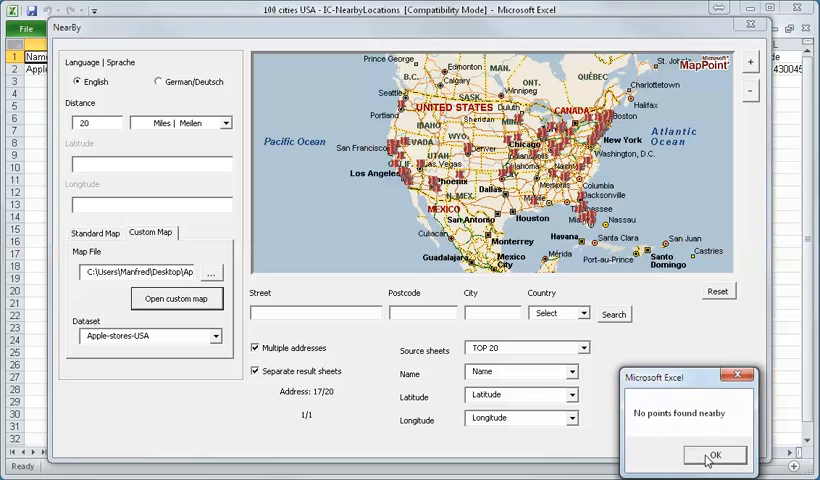
pyautogui.click(712, 455)
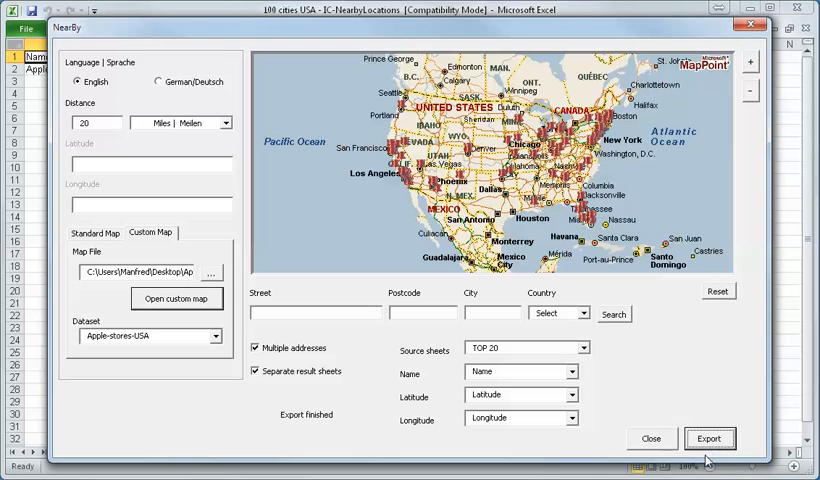
pyautogui.click(651, 438)
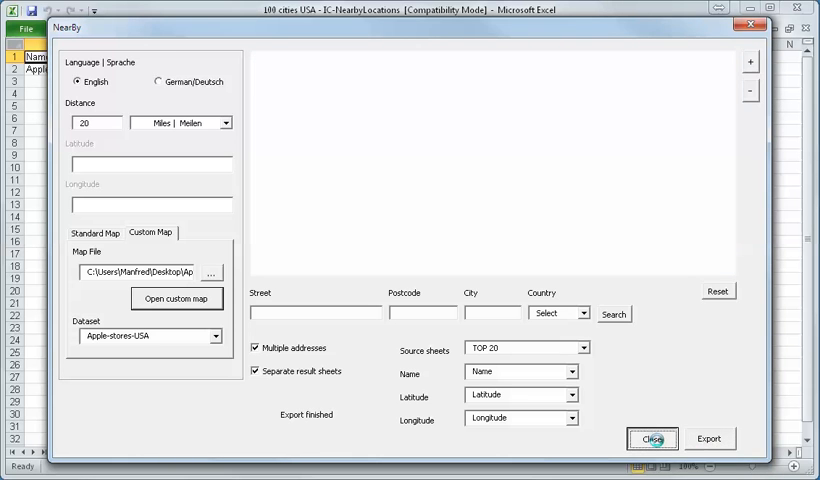
# - Browse the per-city Apple store result sheets, ending on Apple-stores - Indianapolis1
pyautogui.click(650, 438)
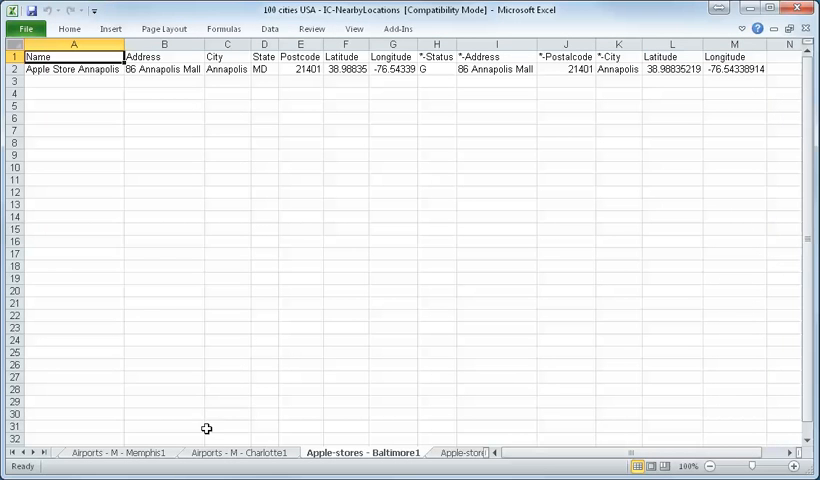
pyautogui.click(238, 452)
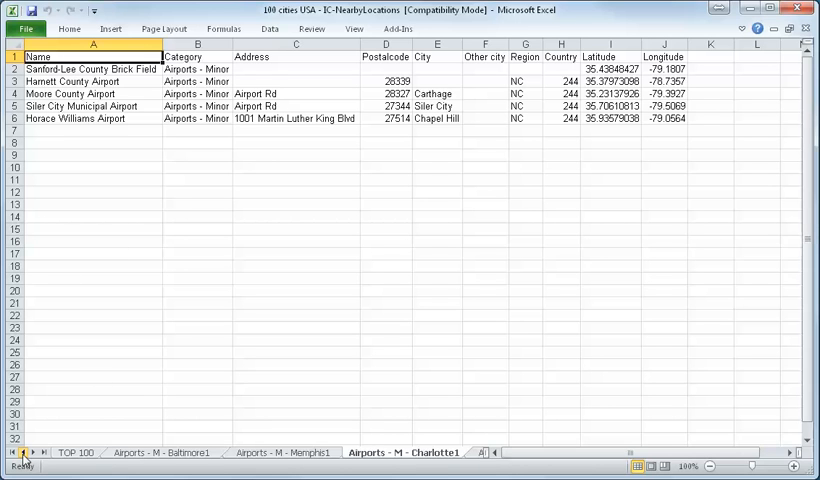
pyautogui.click(284, 452)
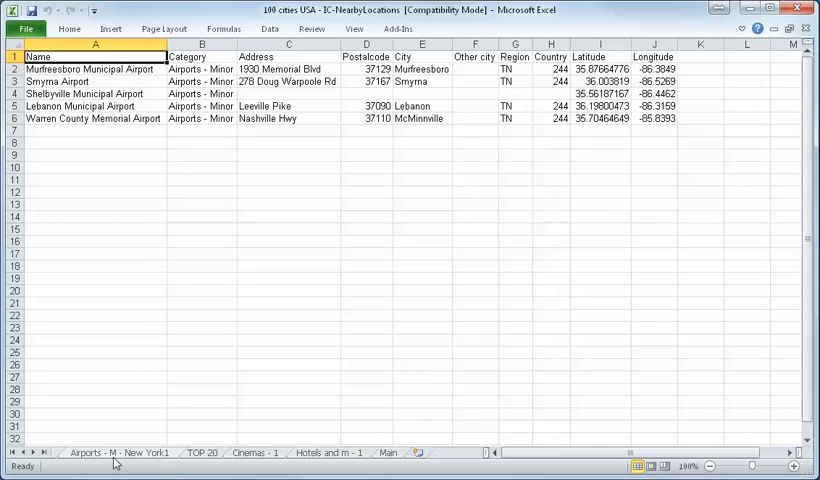
pyautogui.click(10, 452)
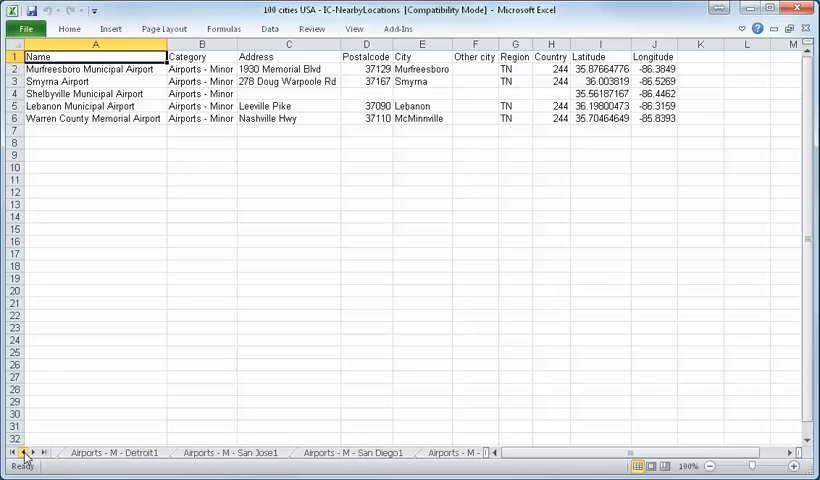
pyautogui.click(28, 452)
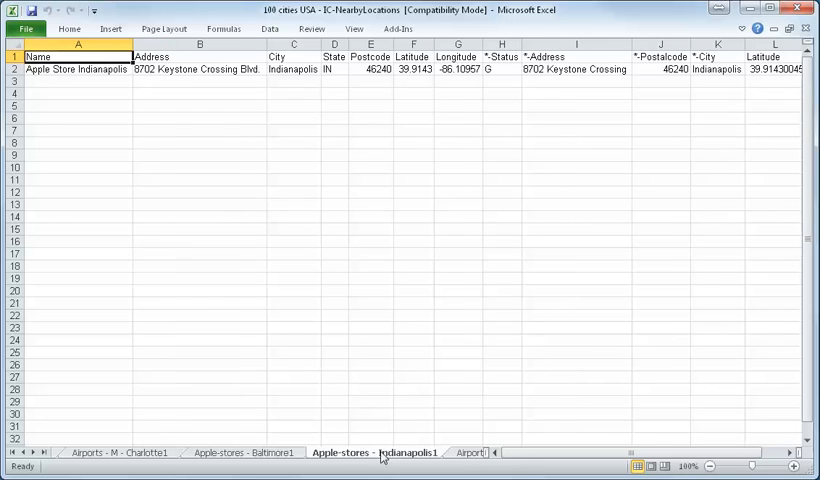
pyautogui.moveTo(506, 470)
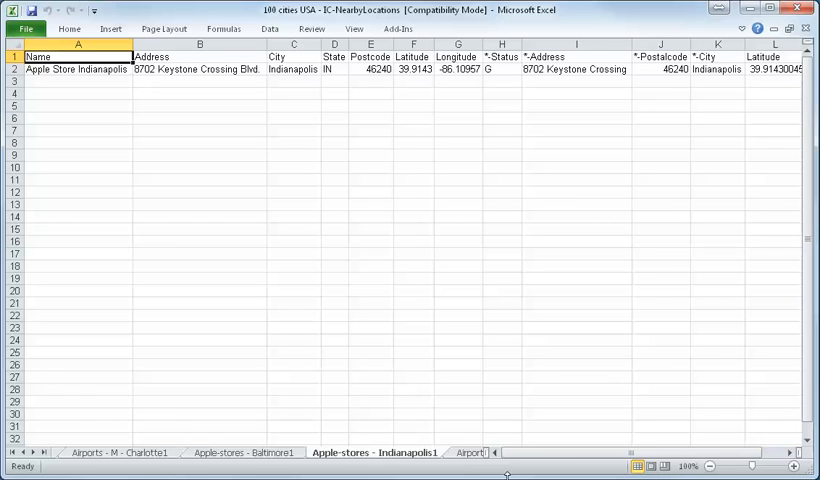